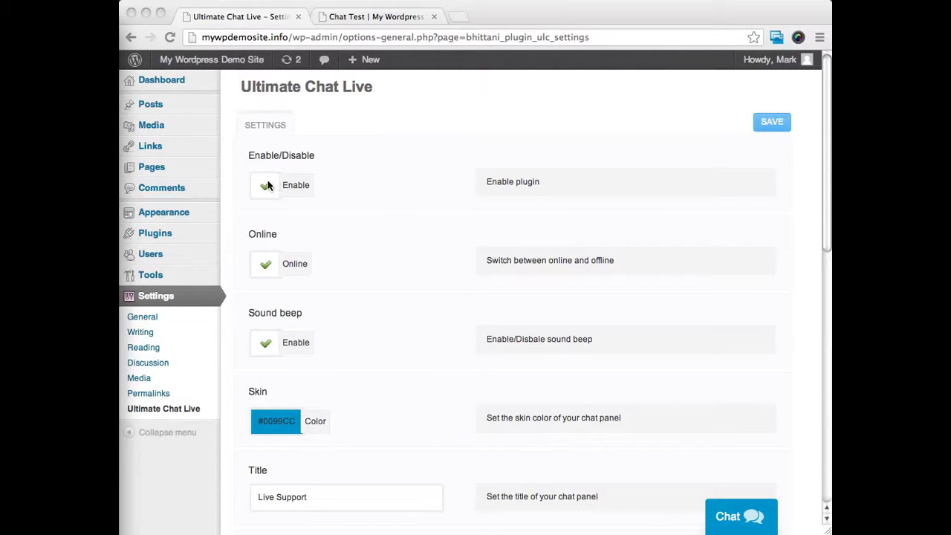
Toggle the plugin enable switch back on and review the remaining settings, including the offline message text.
left_click(265, 184)
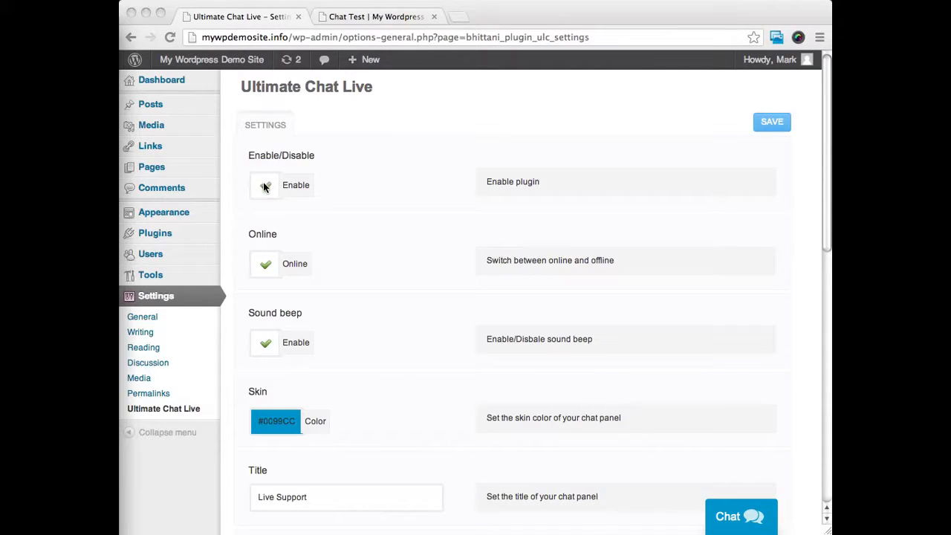
left_click(264, 185)
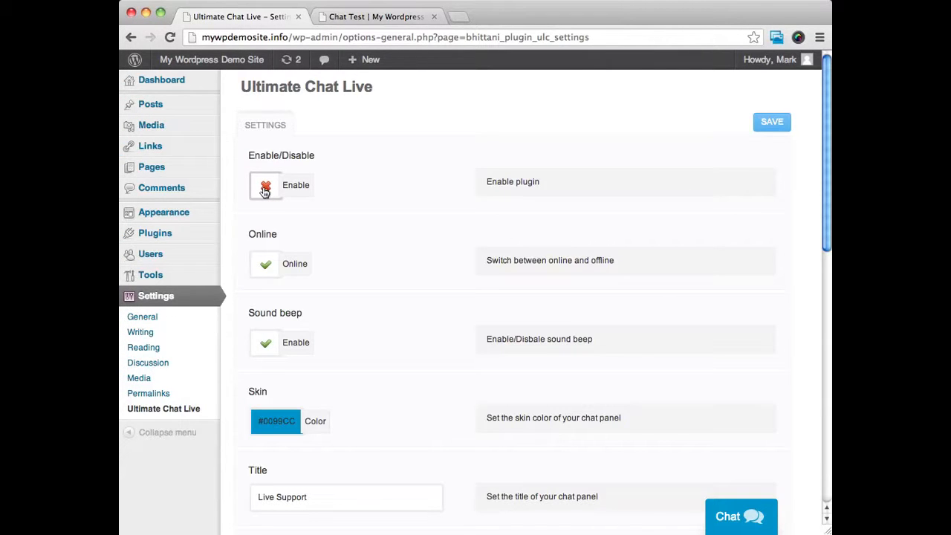
left_click(264, 185)
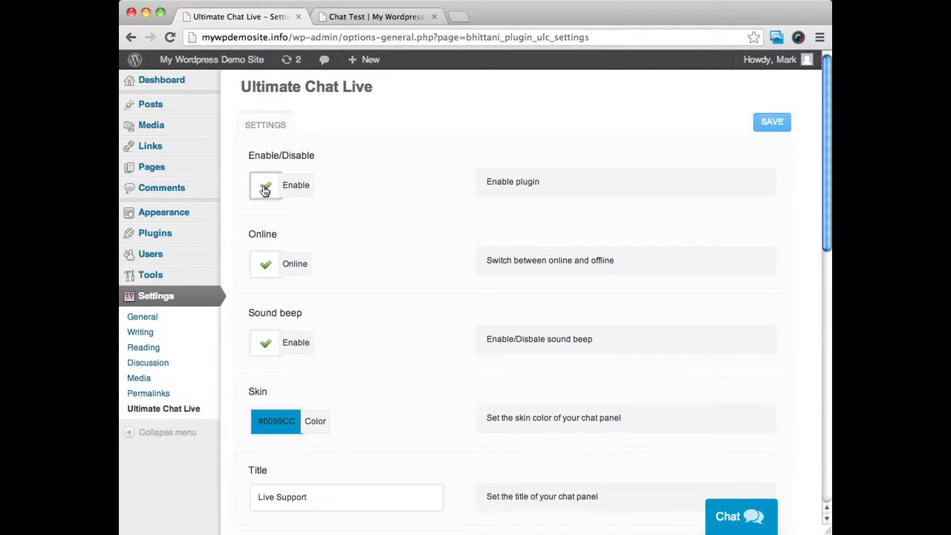
scroll("down", 3)
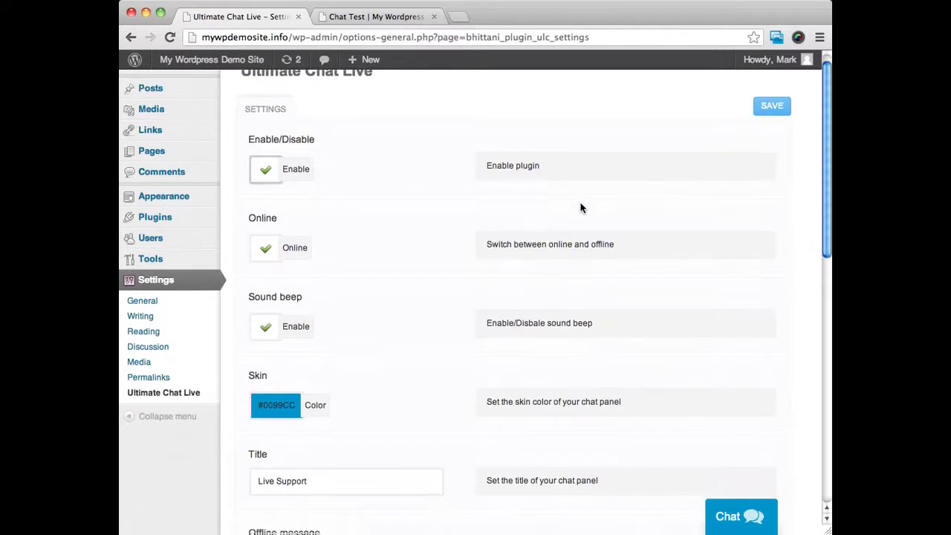
scroll("down", 3)
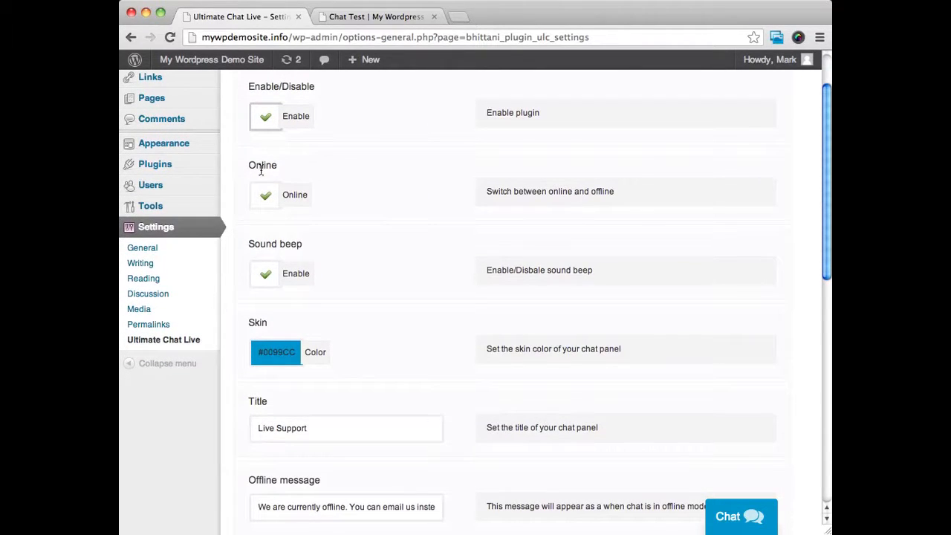
mouse_move(382, 267)
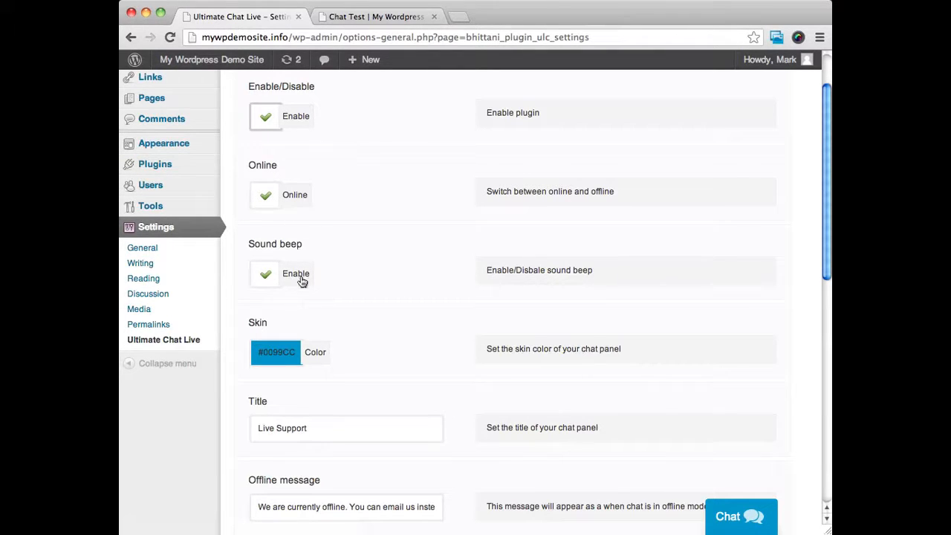
mouse_move(282, 265)
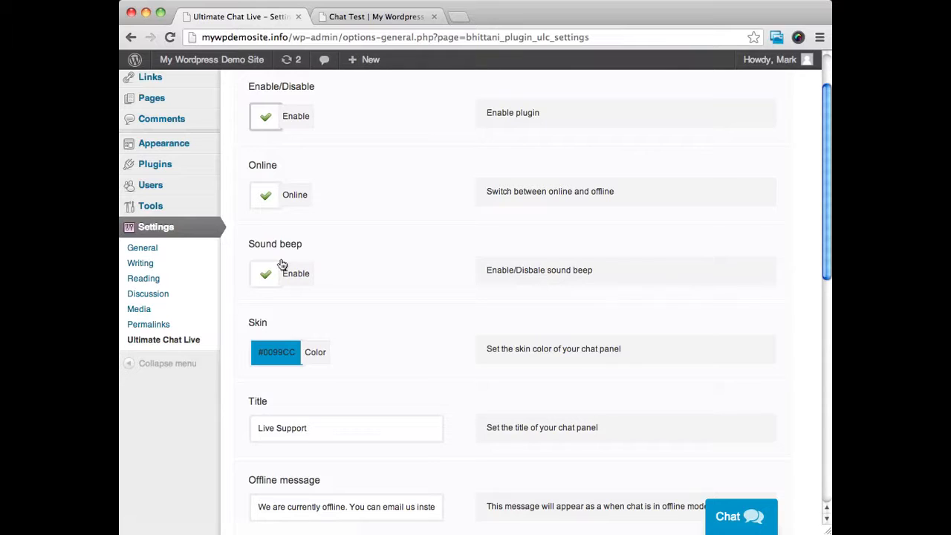
mouse_move(251, 294)
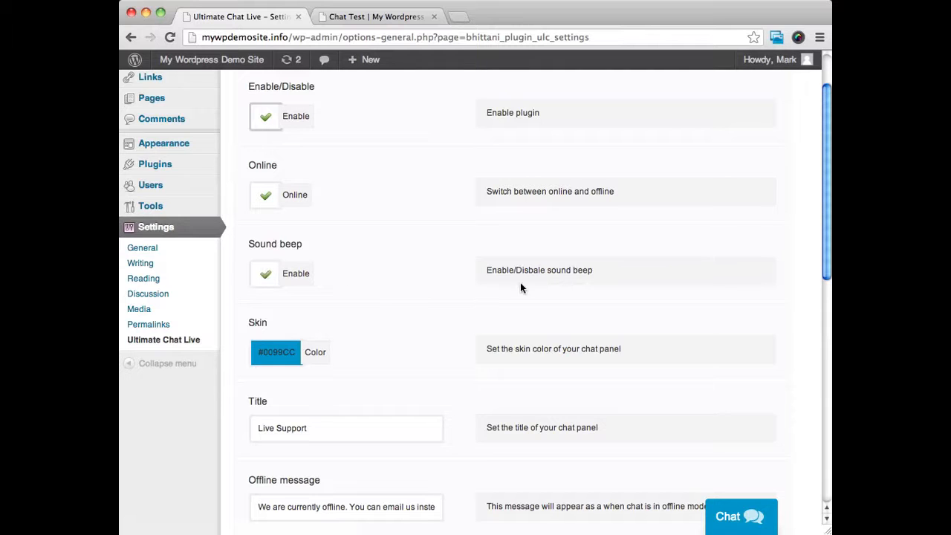
scroll("down", 3)
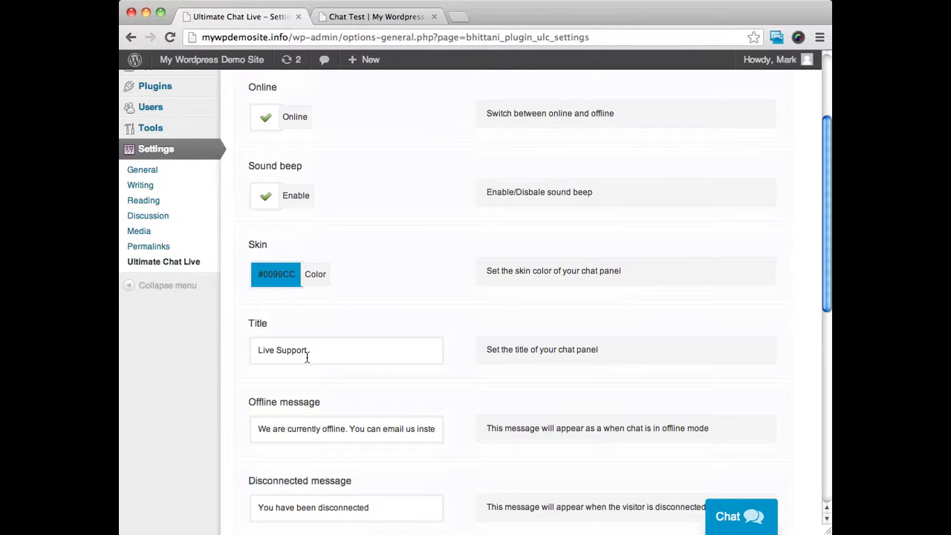
scroll("down", 3)
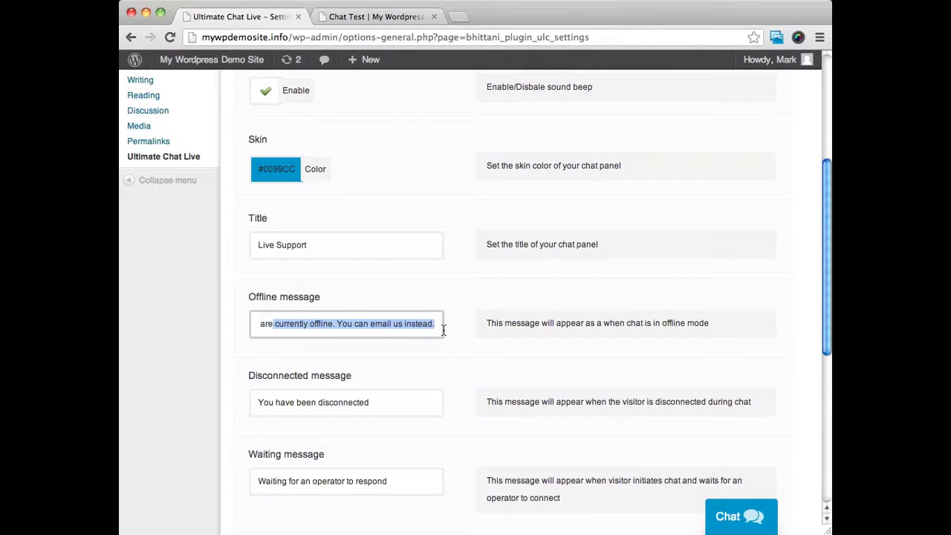
left_click(306, 324)
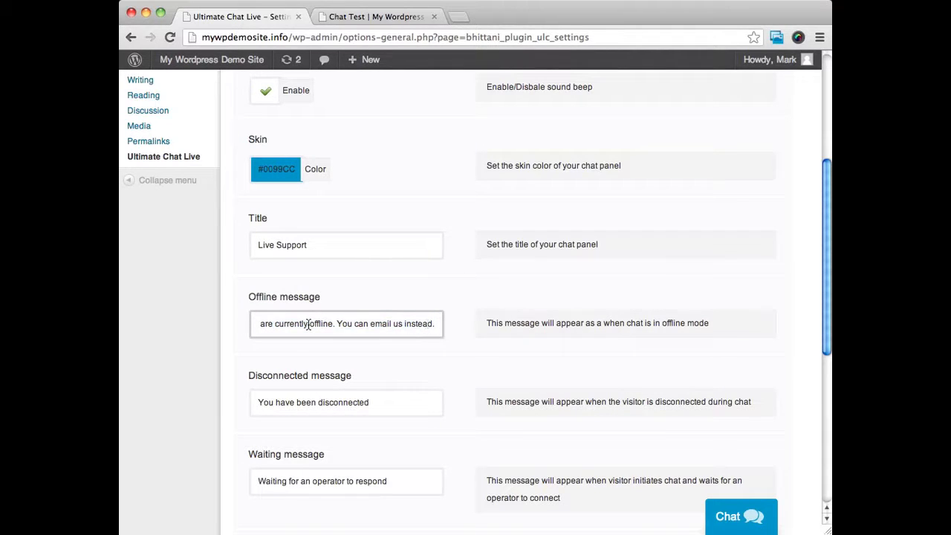
scroll("down", 3)
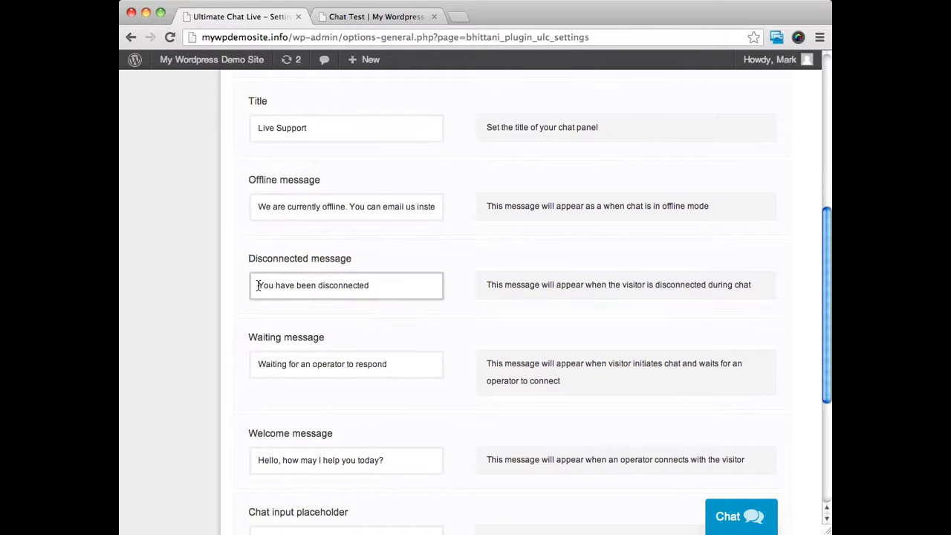
scroll("down", 3)
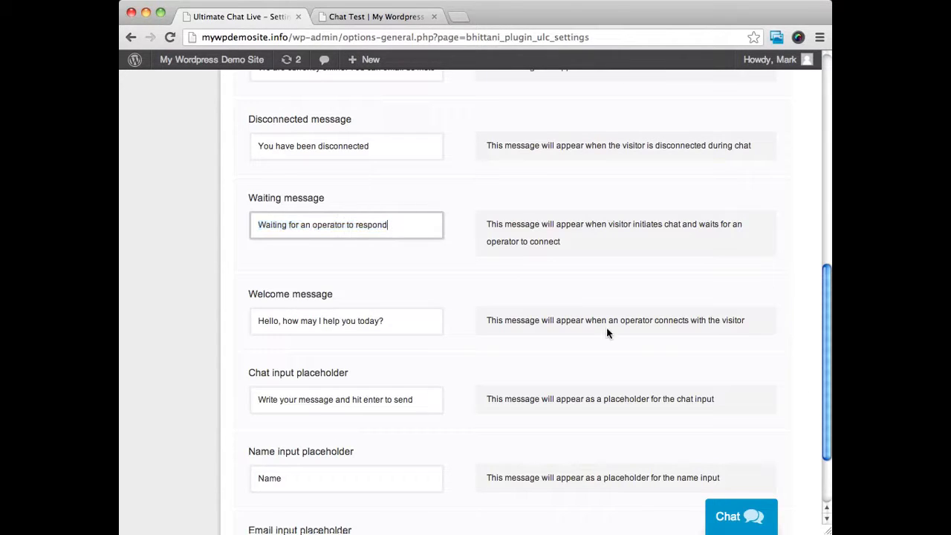
scroll("down", 3)
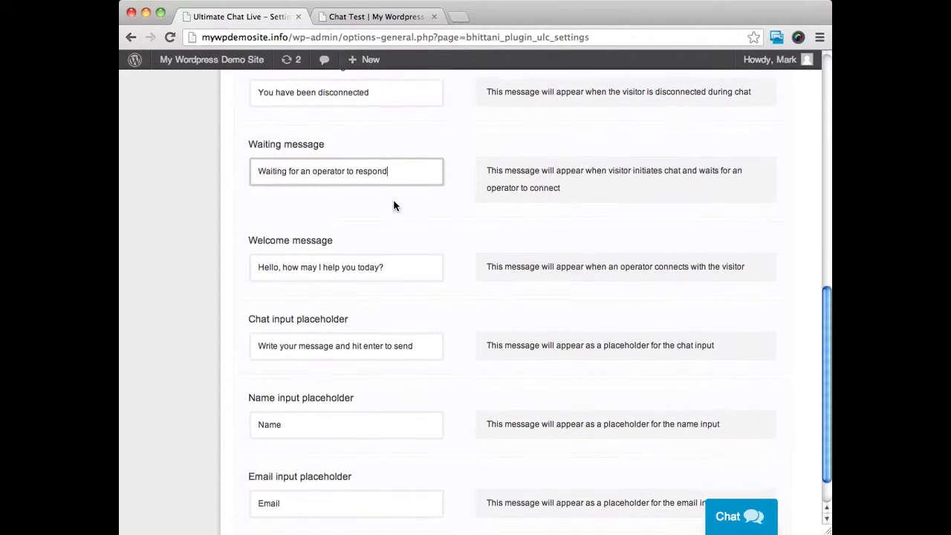
scroll("down", 3)
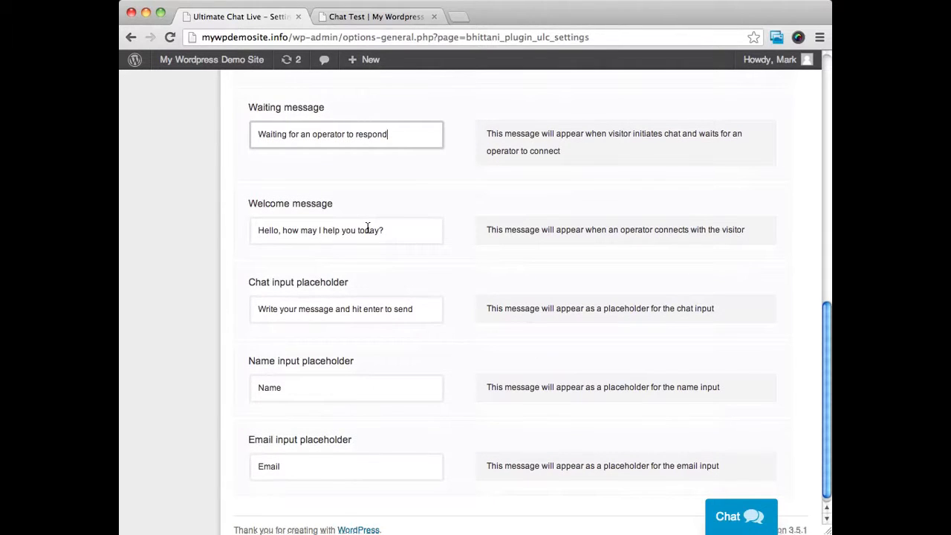
scroll("down", 3)
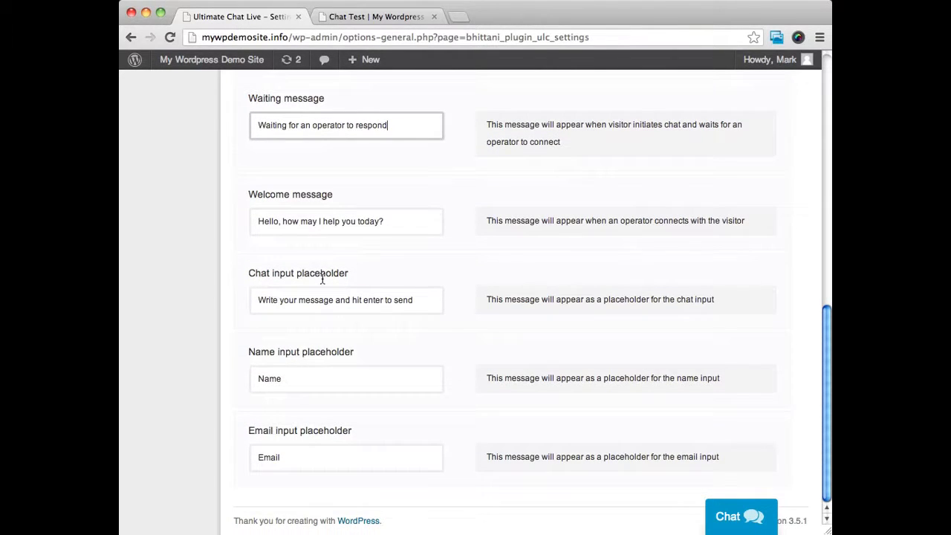
mouse_move(284, 295)
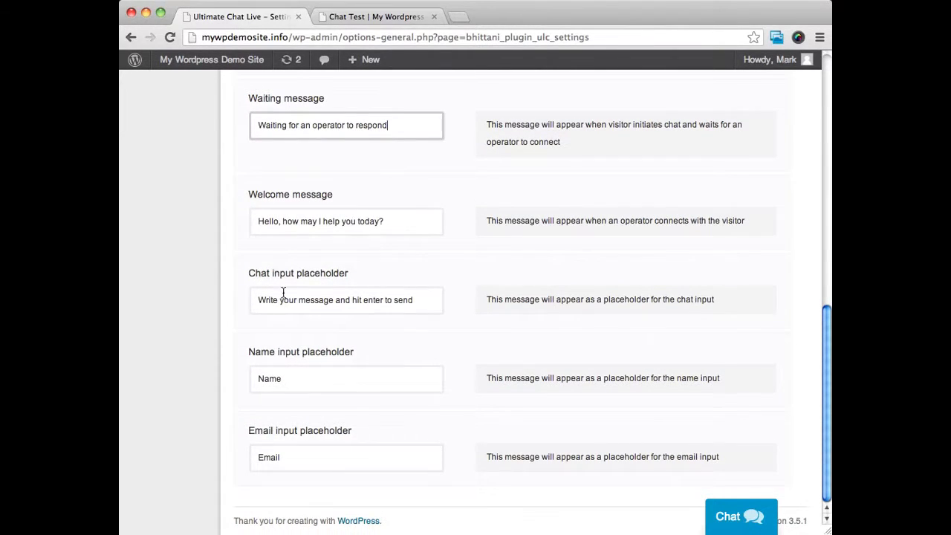
mouse_move(366, 300)
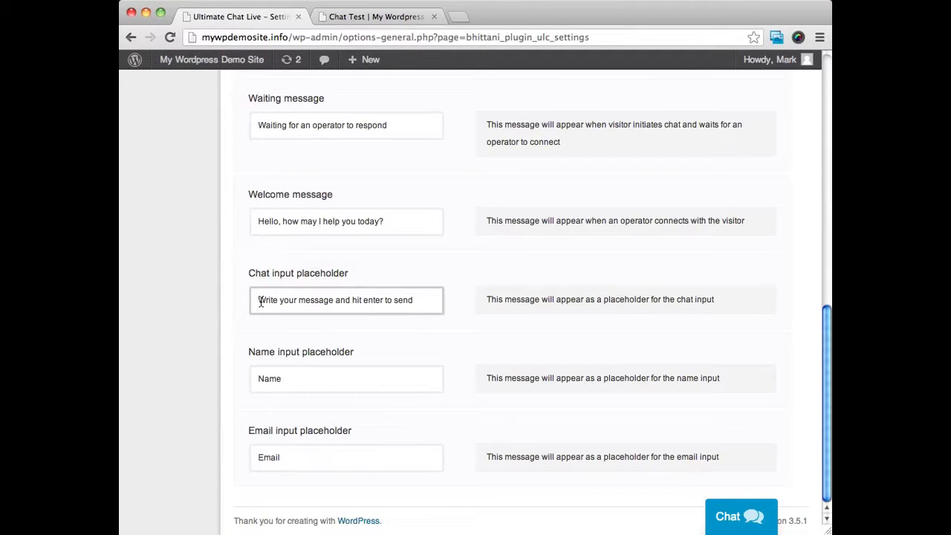
mouse_move(285, 358)
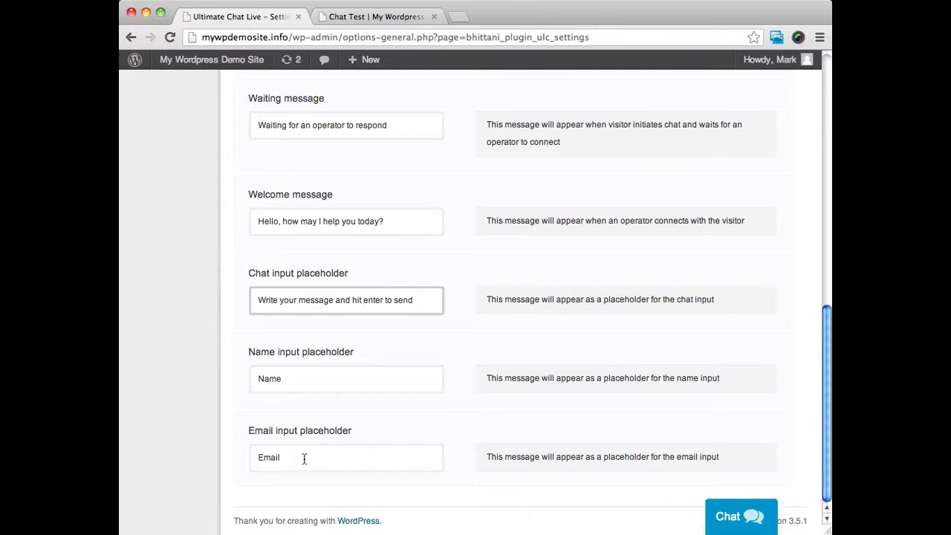
Save the Ultimate Chat Live settings with the plugin enabled, online and sound beep on.
scroll("up", 3)
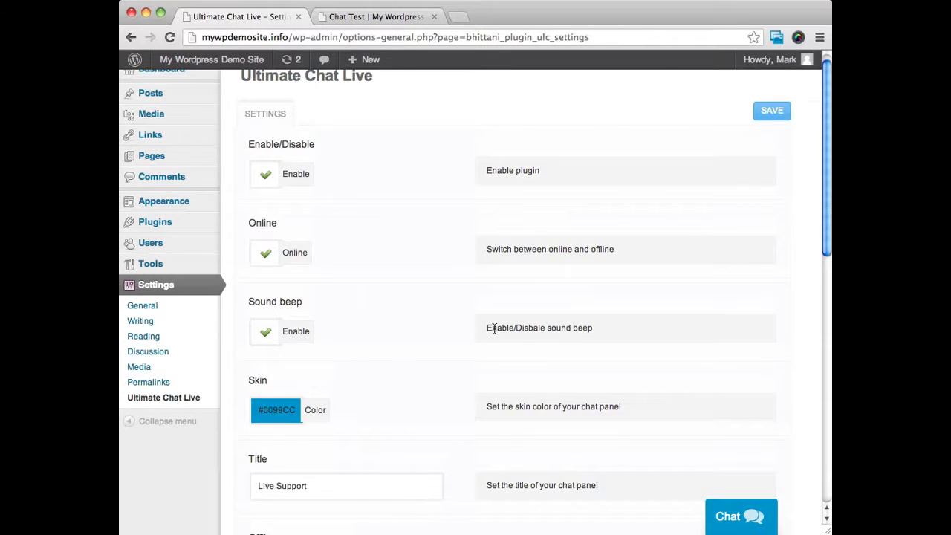
mouse_move(423, 95)
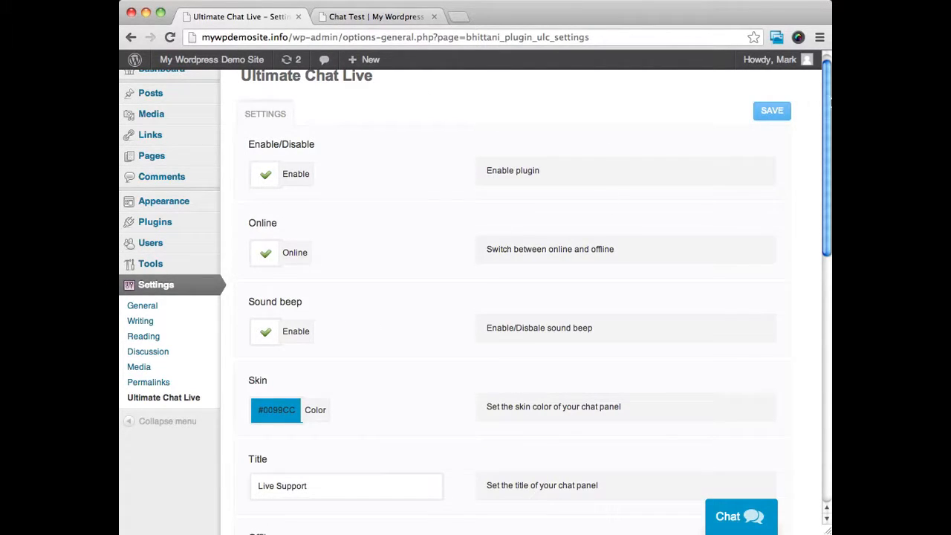
left_click(771, 110)
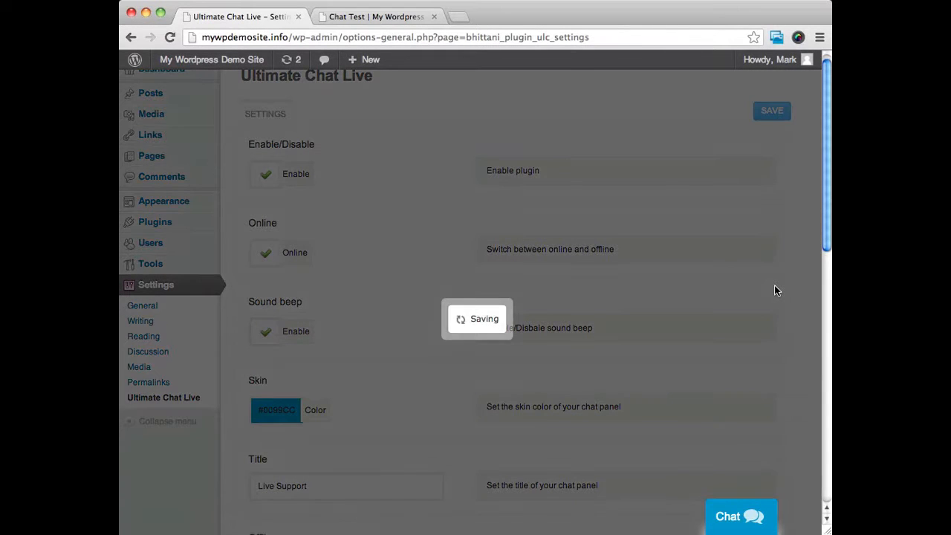
left_click(772, 110)
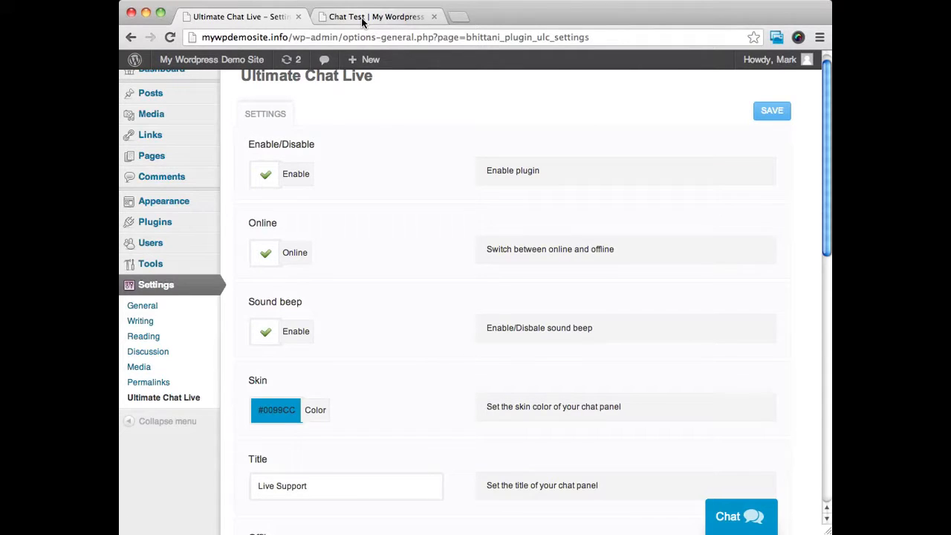
mouse_move(369, 18)
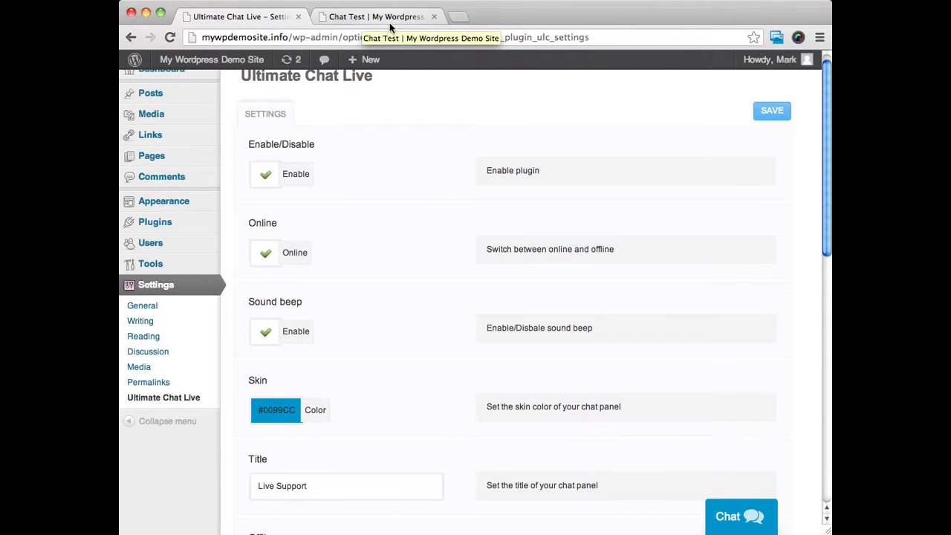
left_click(375, 16)
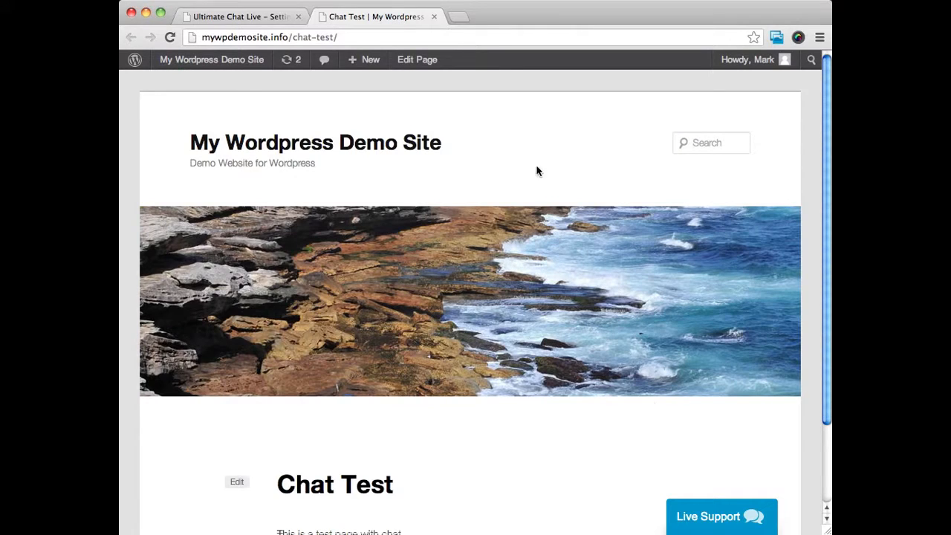
scroll("down", 3)
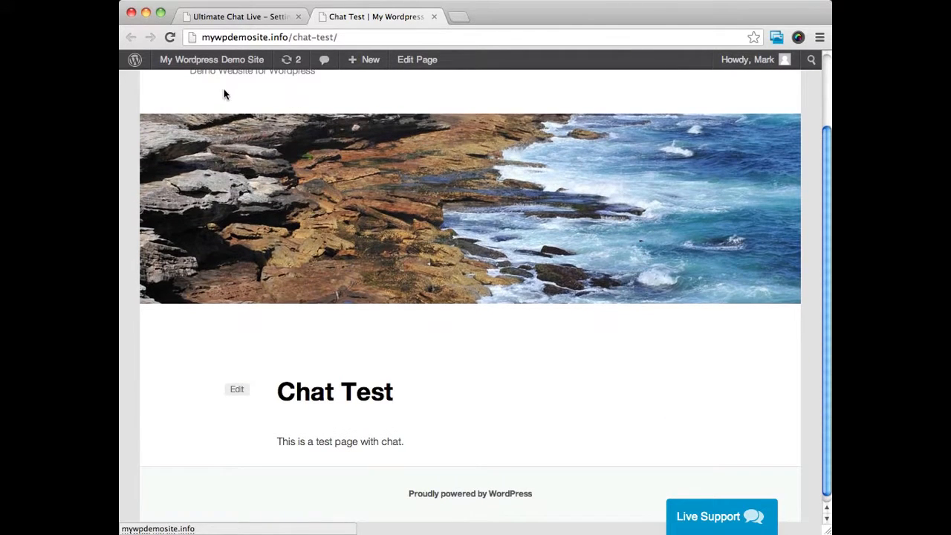
scroll("up", 3)
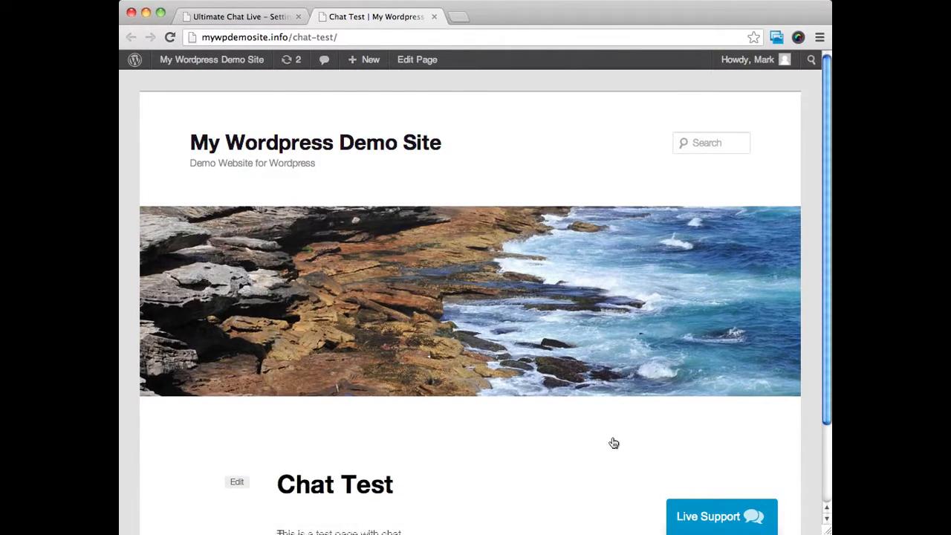
mouse_move(714, 519)
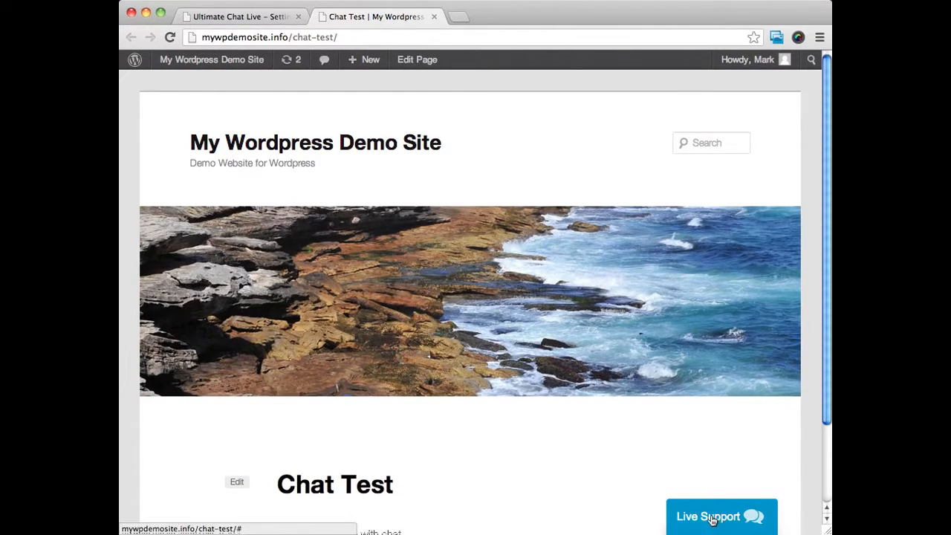
Start a Live Support chat as visitor 'Mark' with a gmail address entered in the form.
left_click(721, 517)
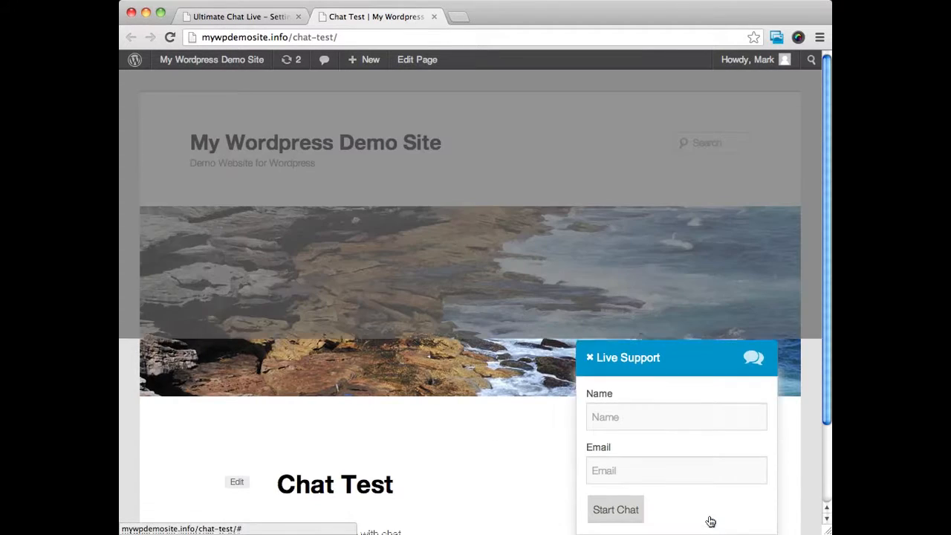
left_click(675, 416)
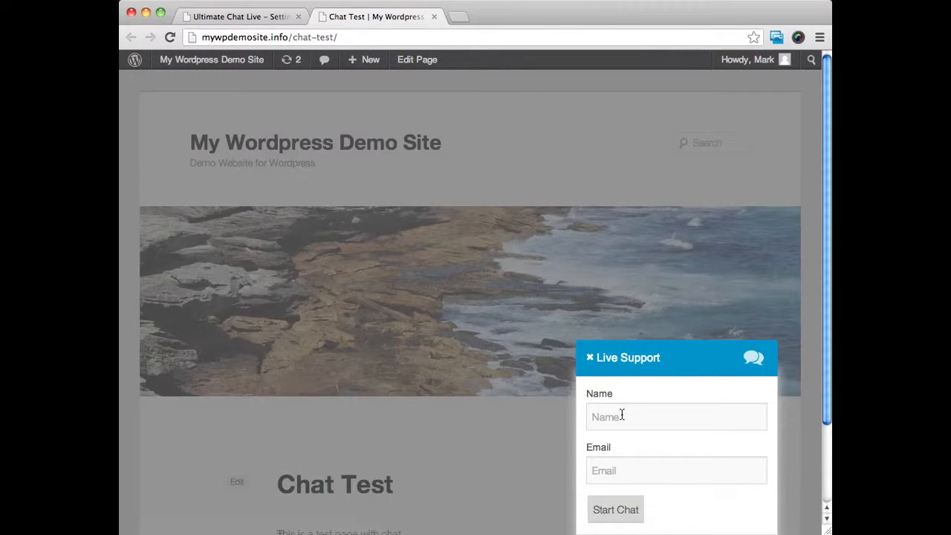
type("Mark")
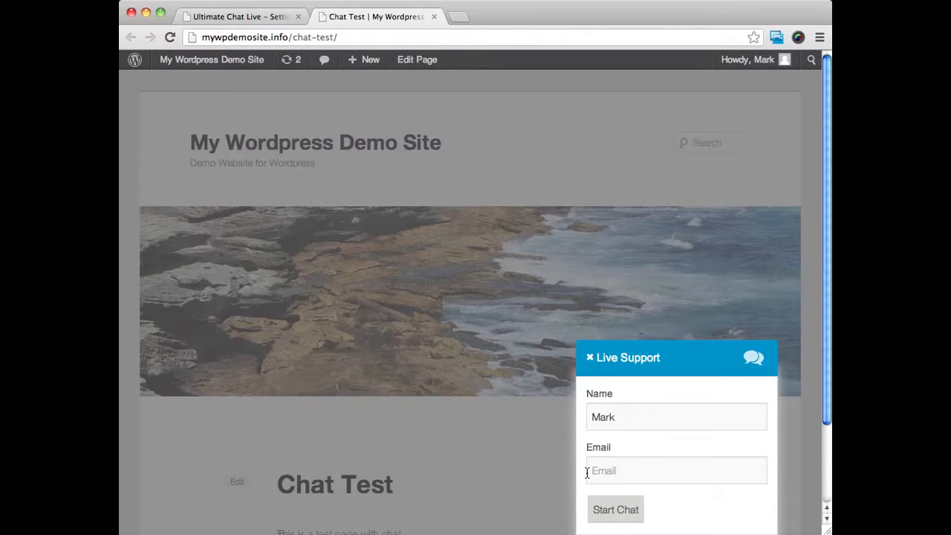
type("m")
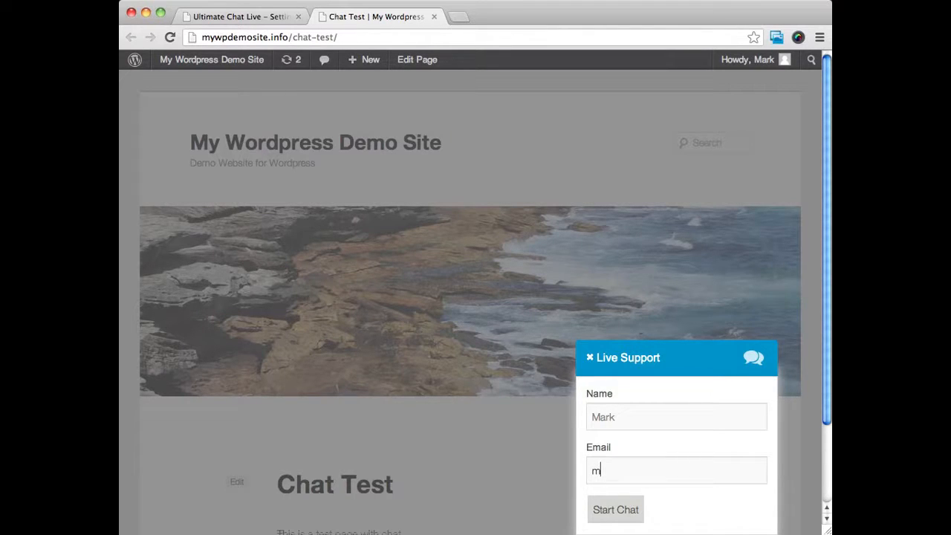
type("yemailadress")
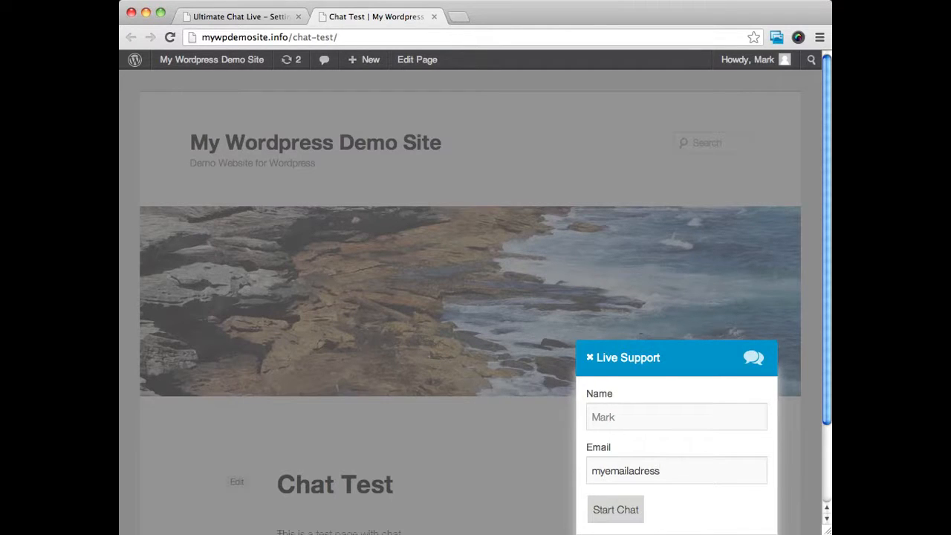
type("@gmail")
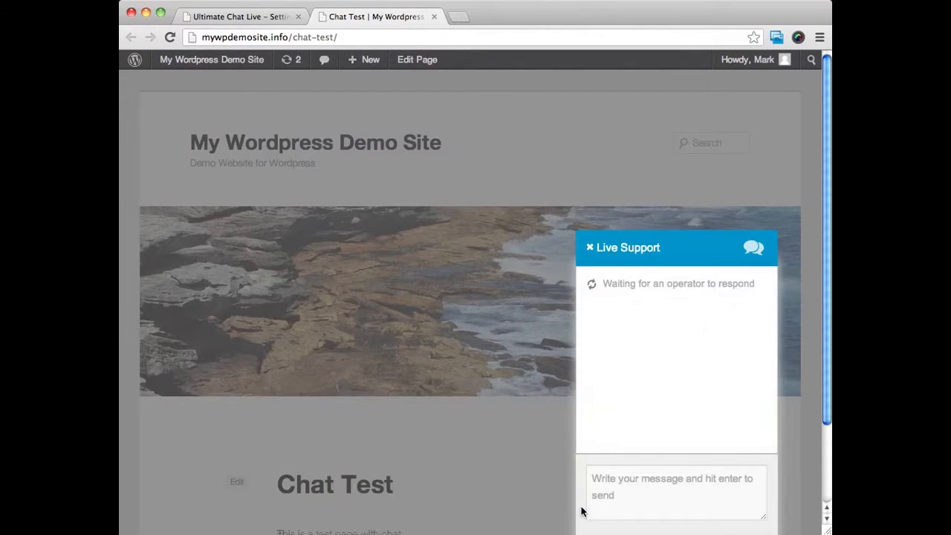
mouse_move(589, 253)
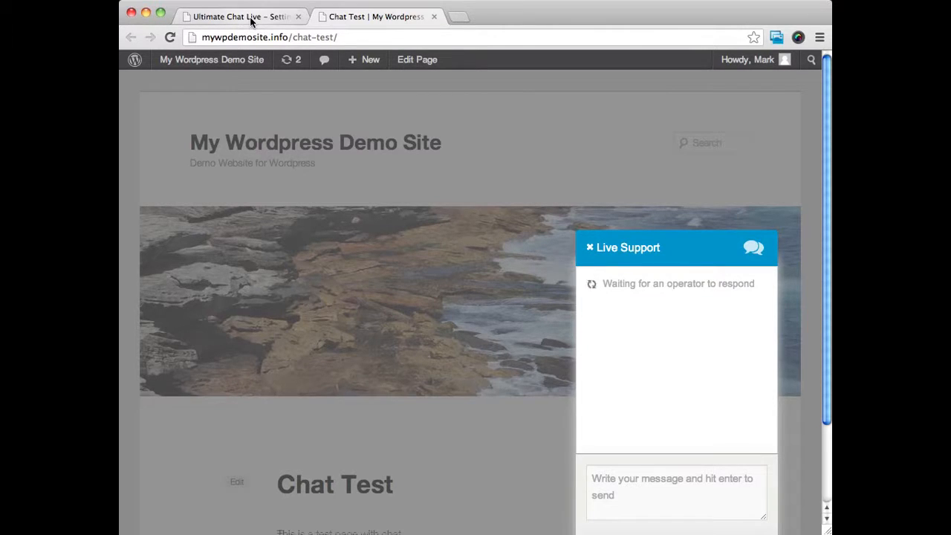
From the admin Chat panel, select the waiting visitor and send the reply 'How may I help you'.
left_click(235, 16)
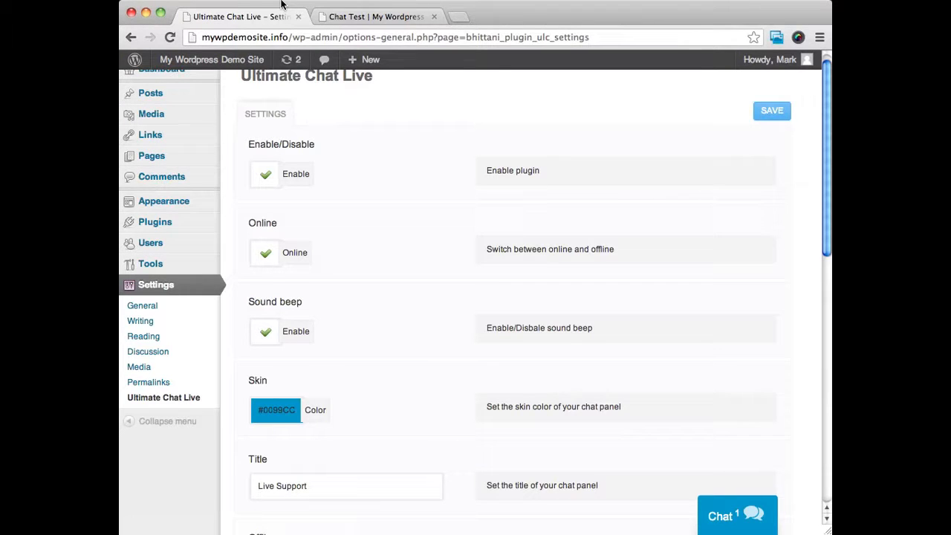
mouse_move(728, 520)
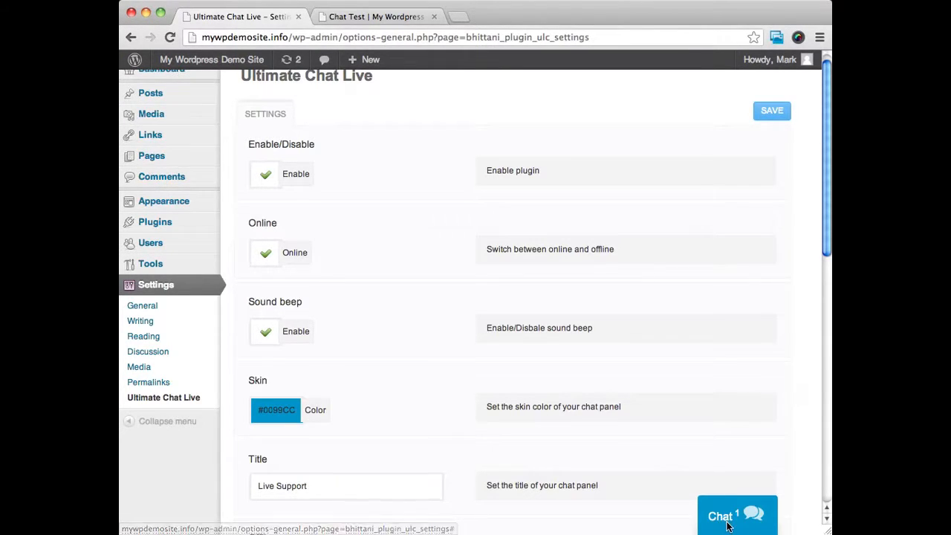
left_click(735, 514)
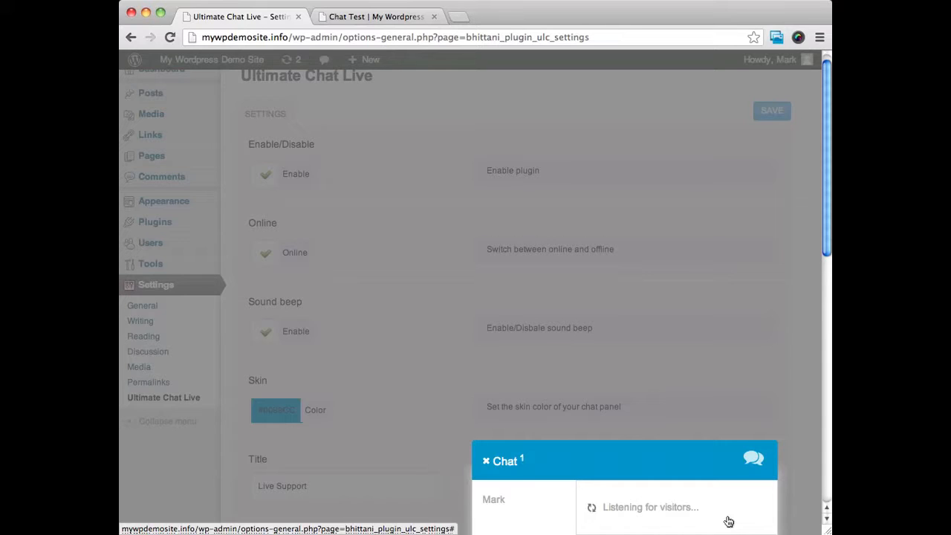
left_click(488, 458)
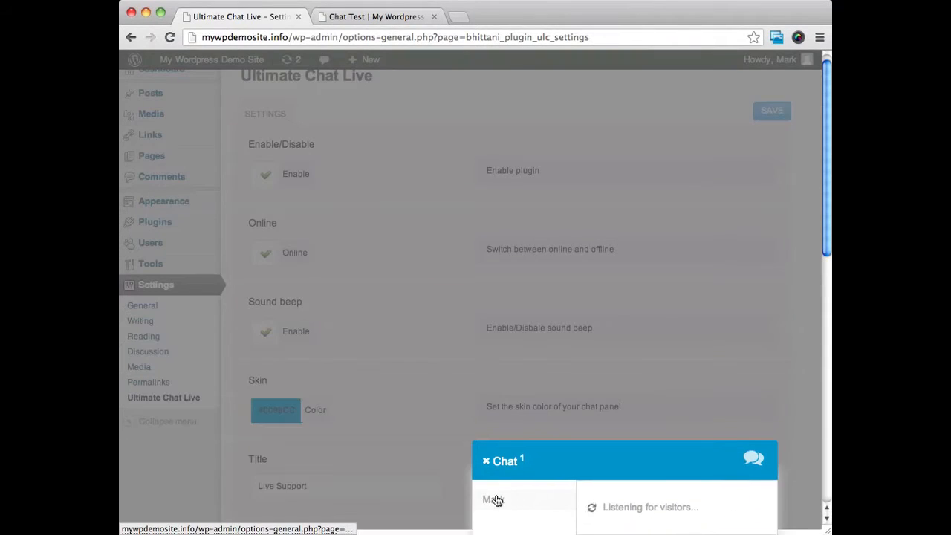
left_click(497, 500)
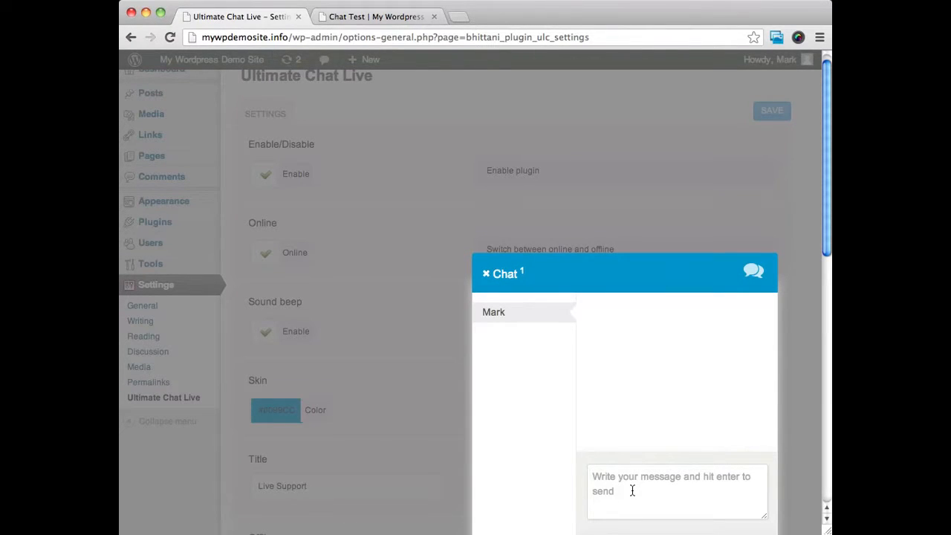
type("How may I help you")
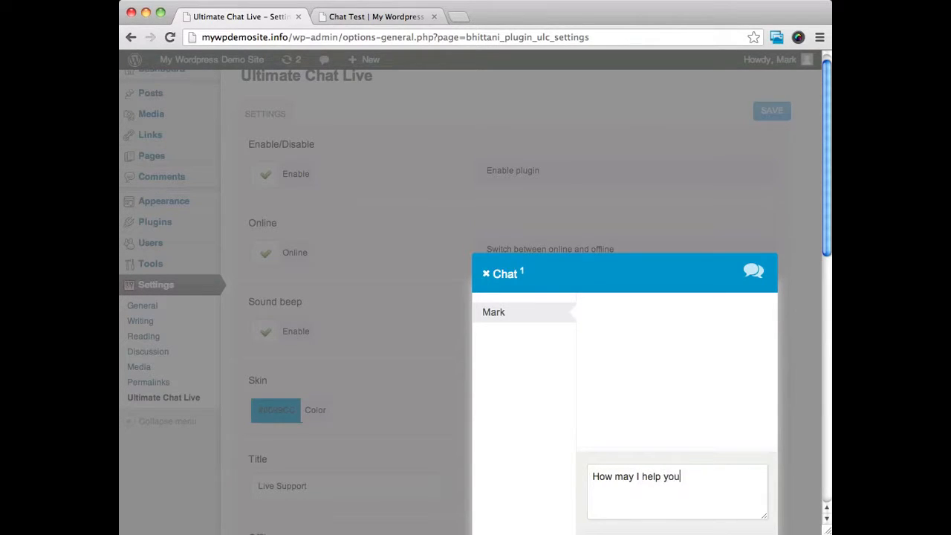
key("Enter")
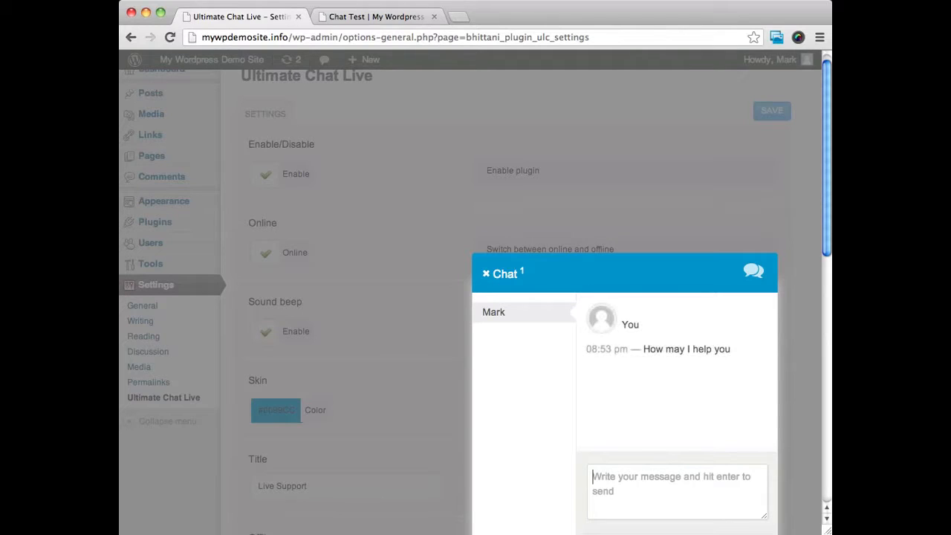
mouse_move(619, 319)
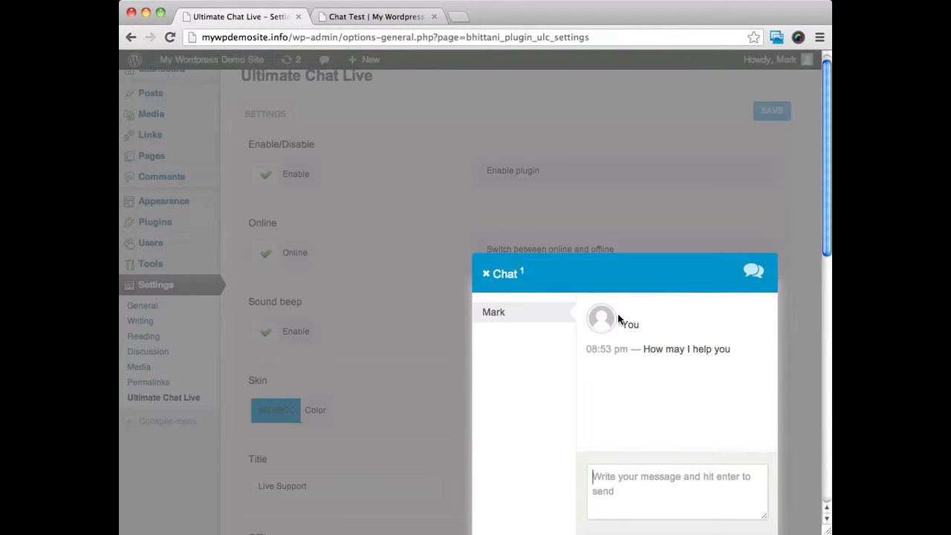
mouse_move(381, 17)
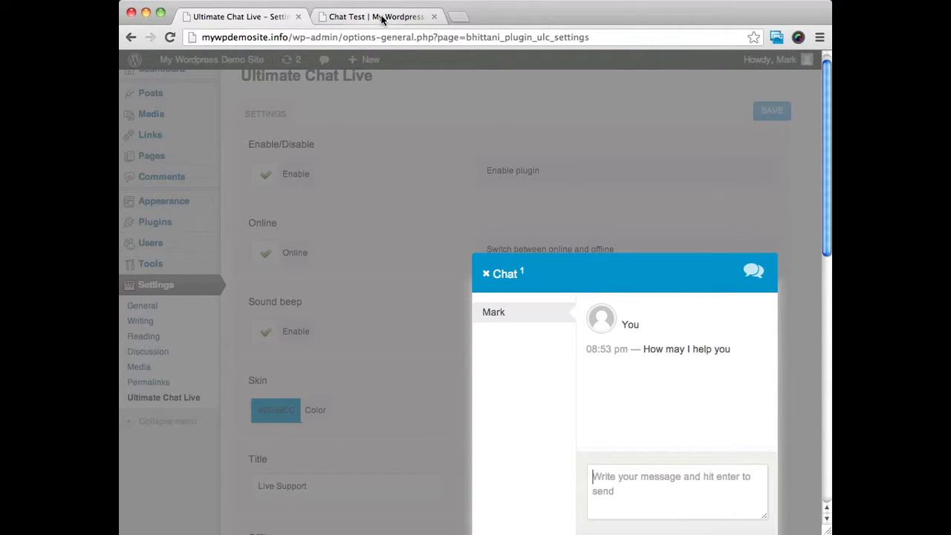
As the visitor on the Chat Test page, read the operator's reply and close the chat window.
left_click(375, 16)
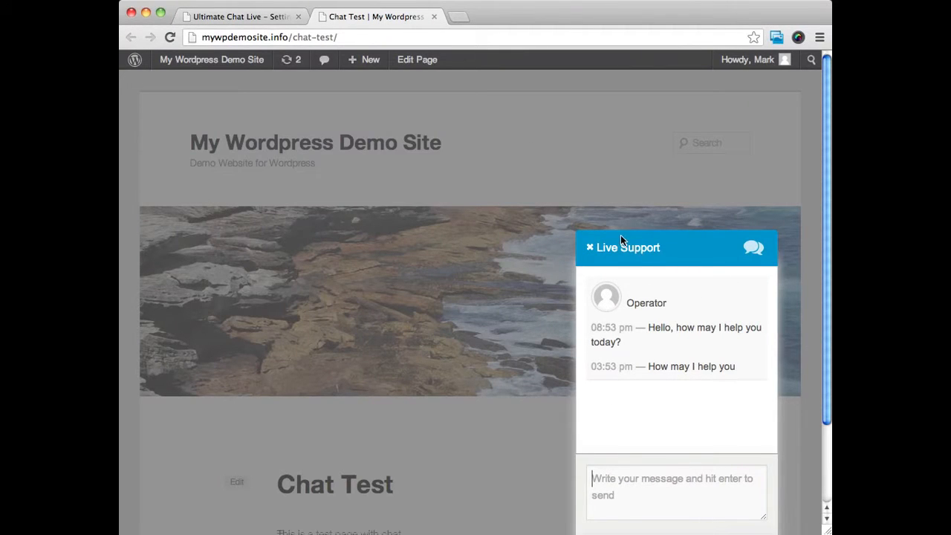
mouse_move(434, 167)
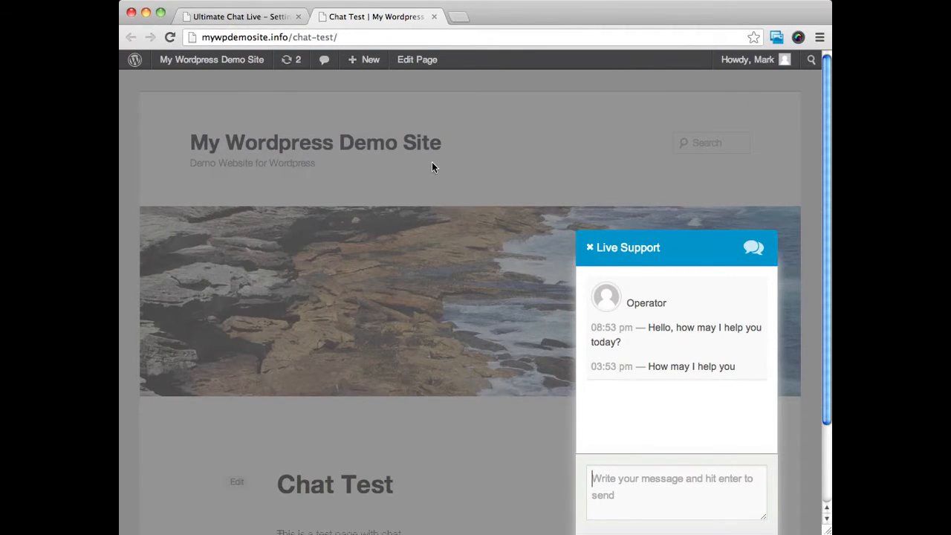
left_click(675, 494)
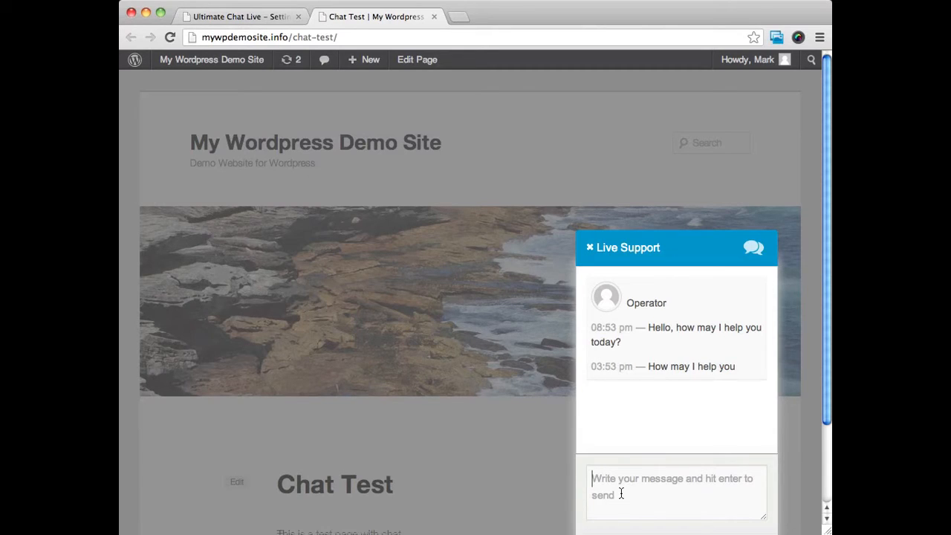
mouse_move(589, 248)
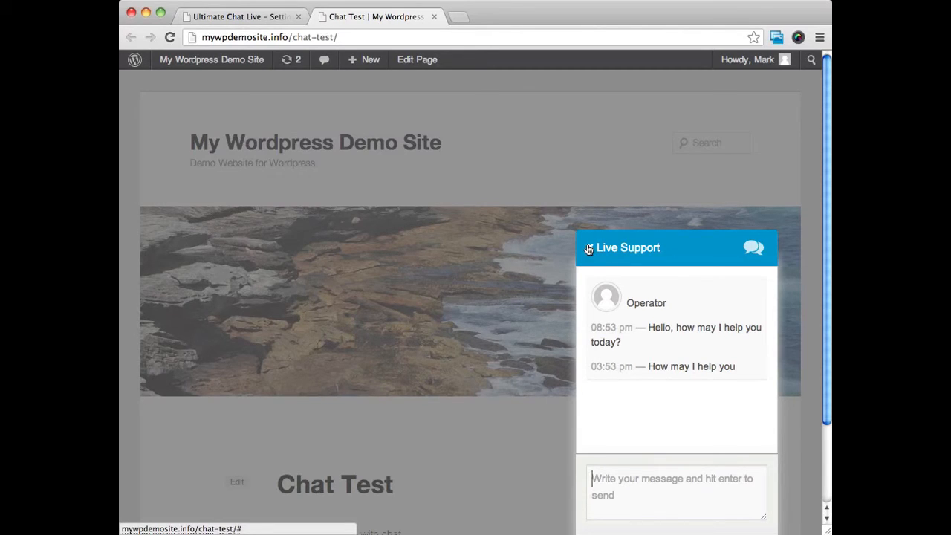
mouse_move(589, 250)
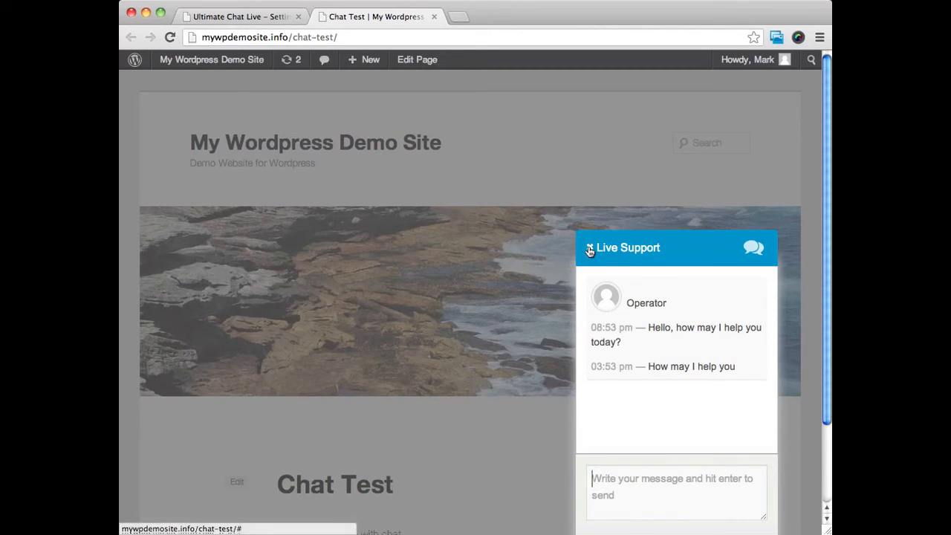
left_click(590, 247)
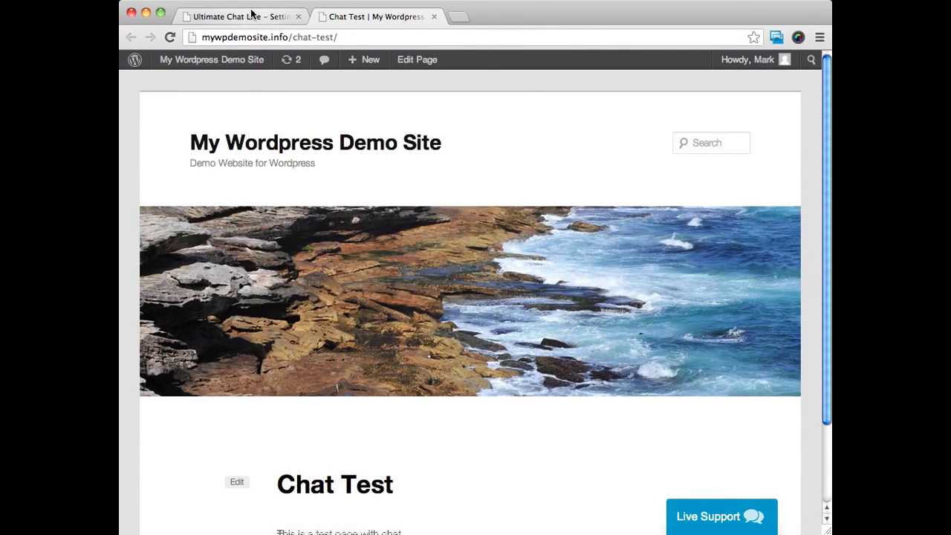